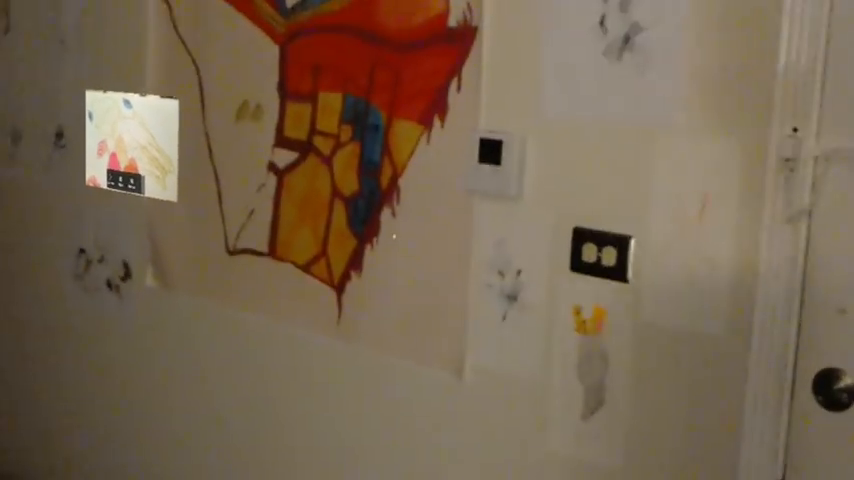
mouse_move(427, 240)
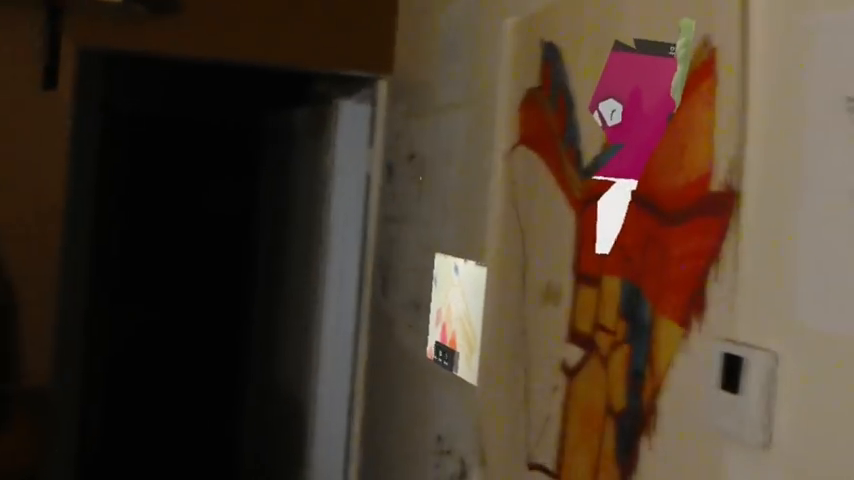